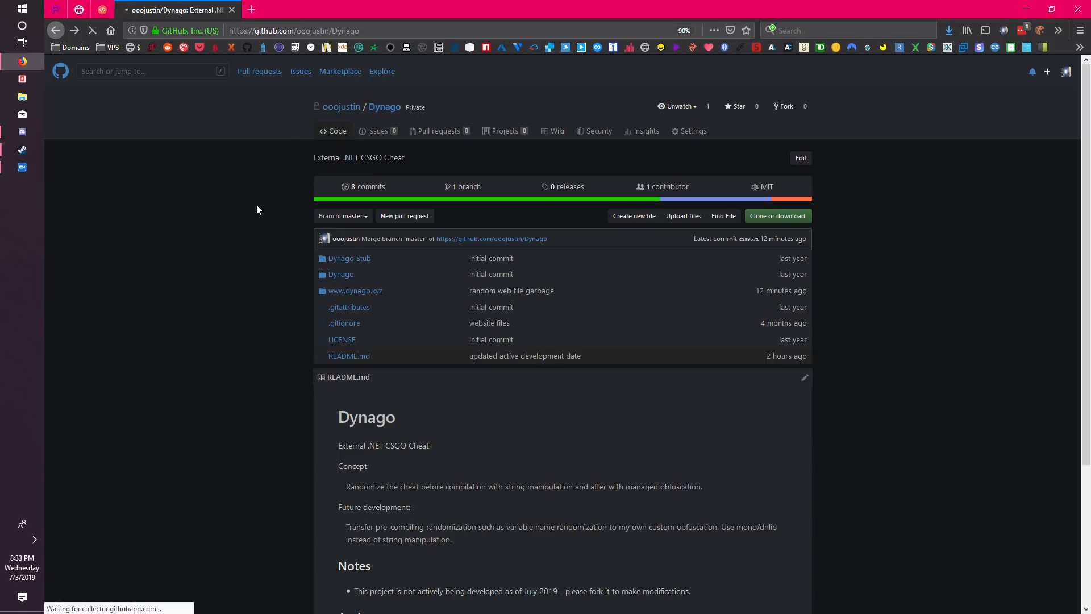
Open the ooojustin profile page via the owner link on the Dynago repository
click(340, 107)
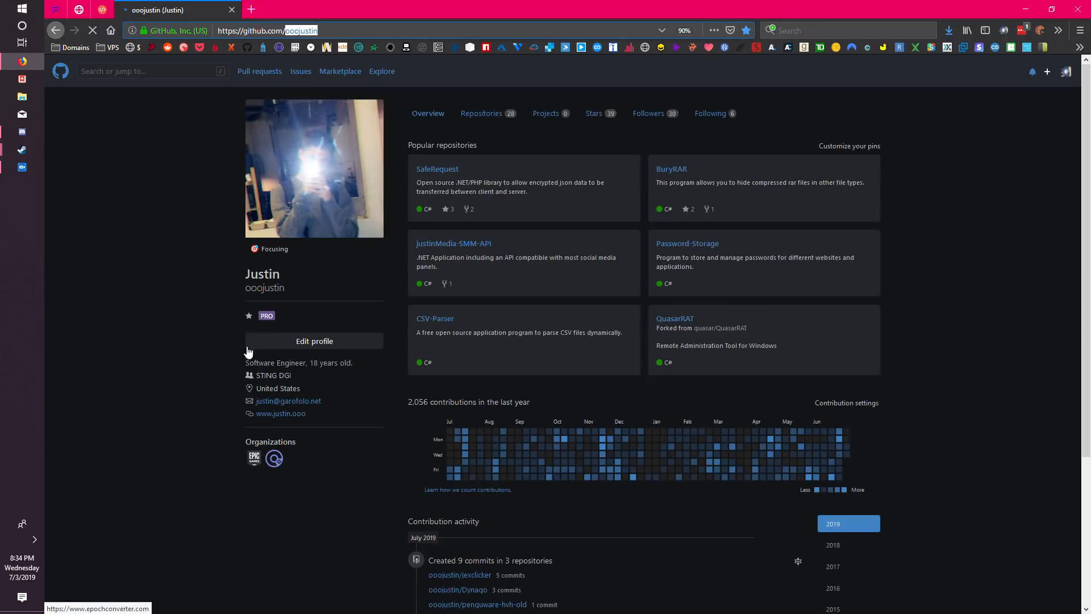